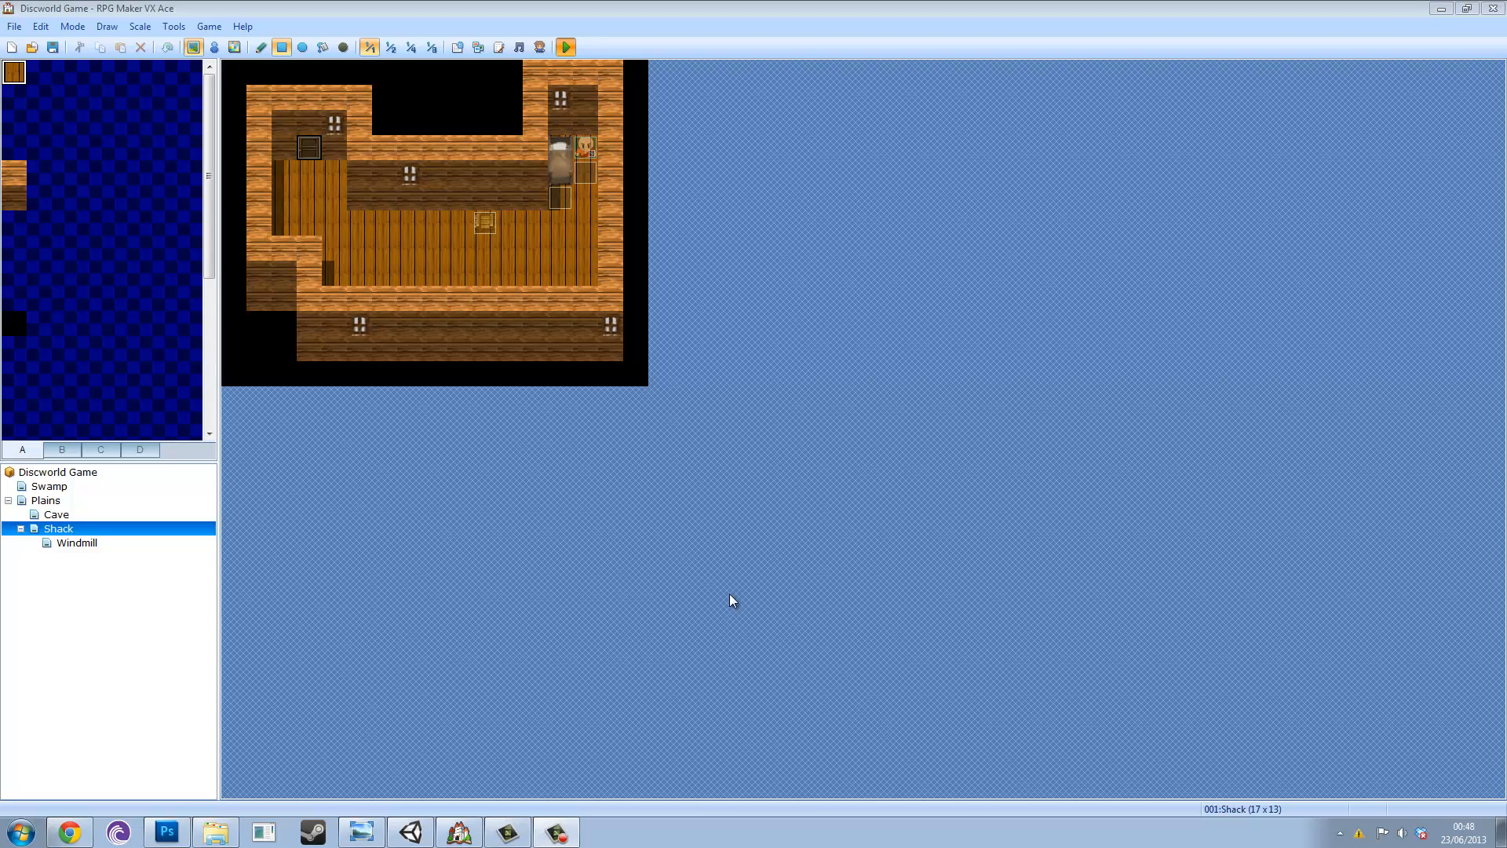
# Launch a playtest of the Discworld Game project from the Shack map.
pyautogui.click(565, 46)
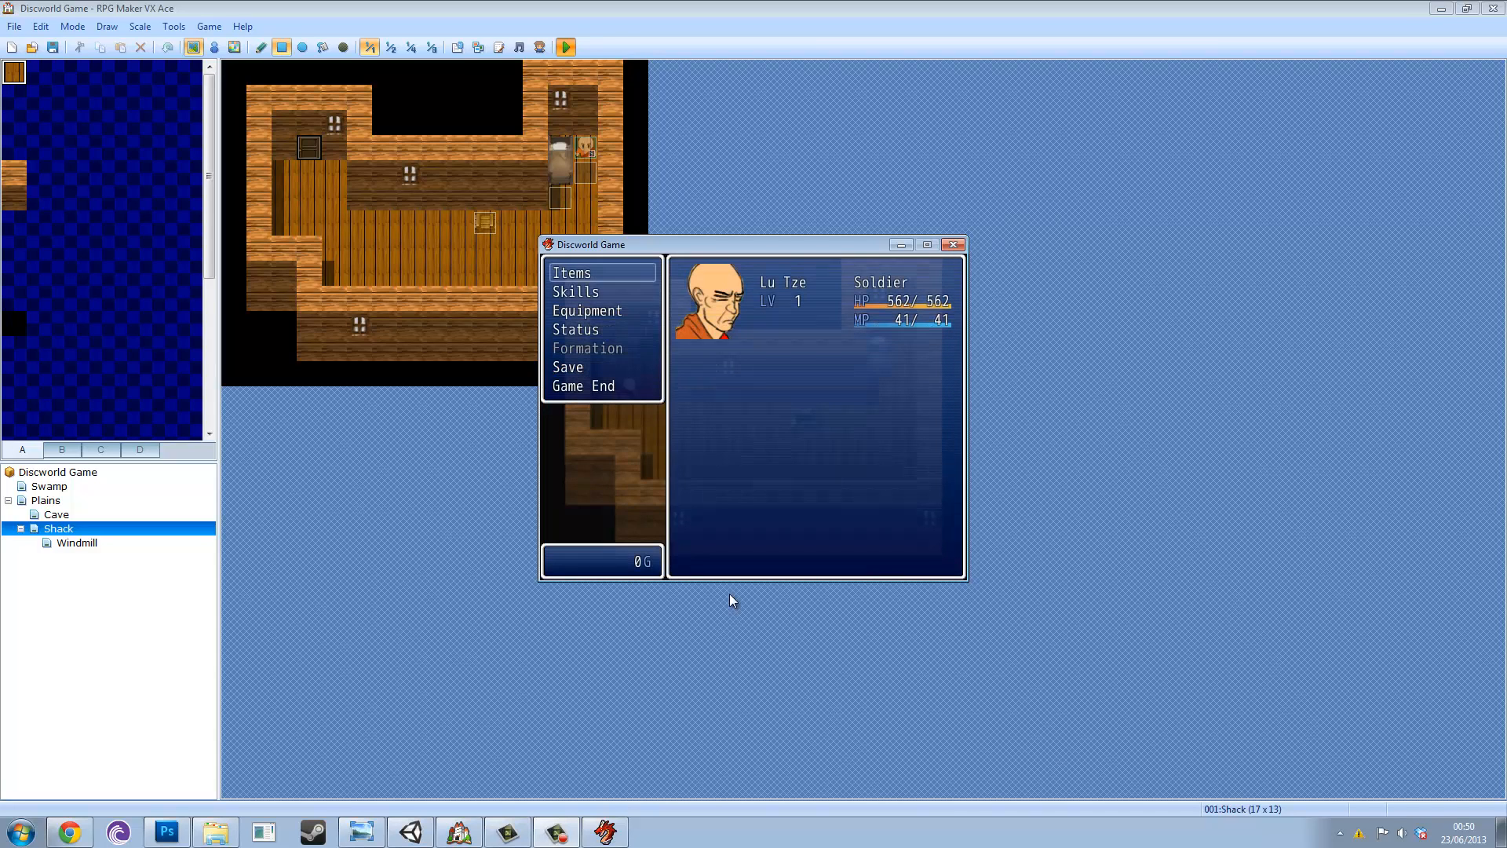
# Navigate the in-game party menu down toward Save and confirm the chosen entries.
pyautogui.press('Down')
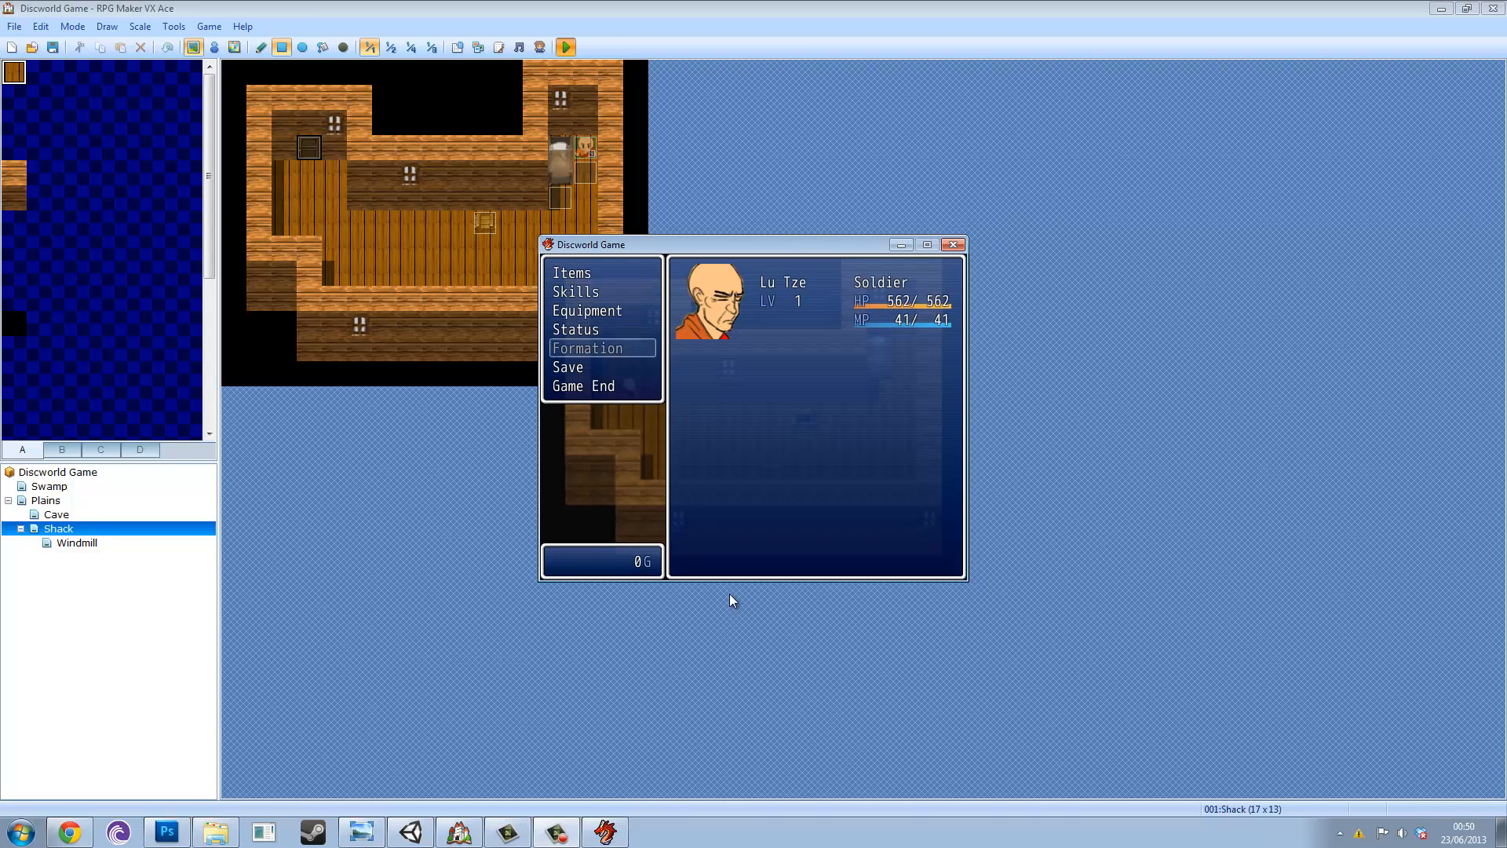
pyautogui.press('Down')
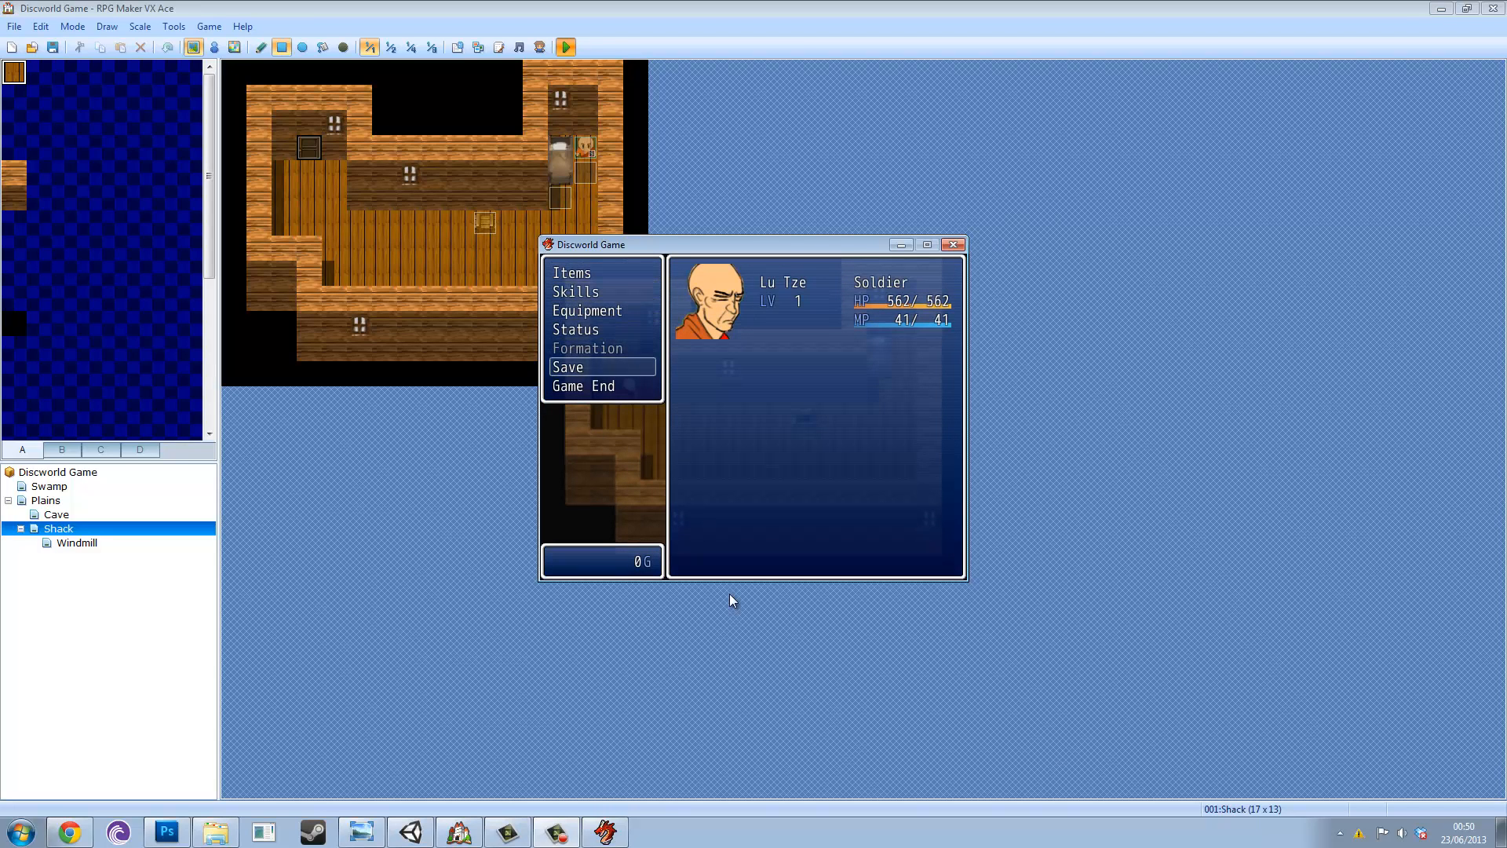
pyautogui.click(568, 365)
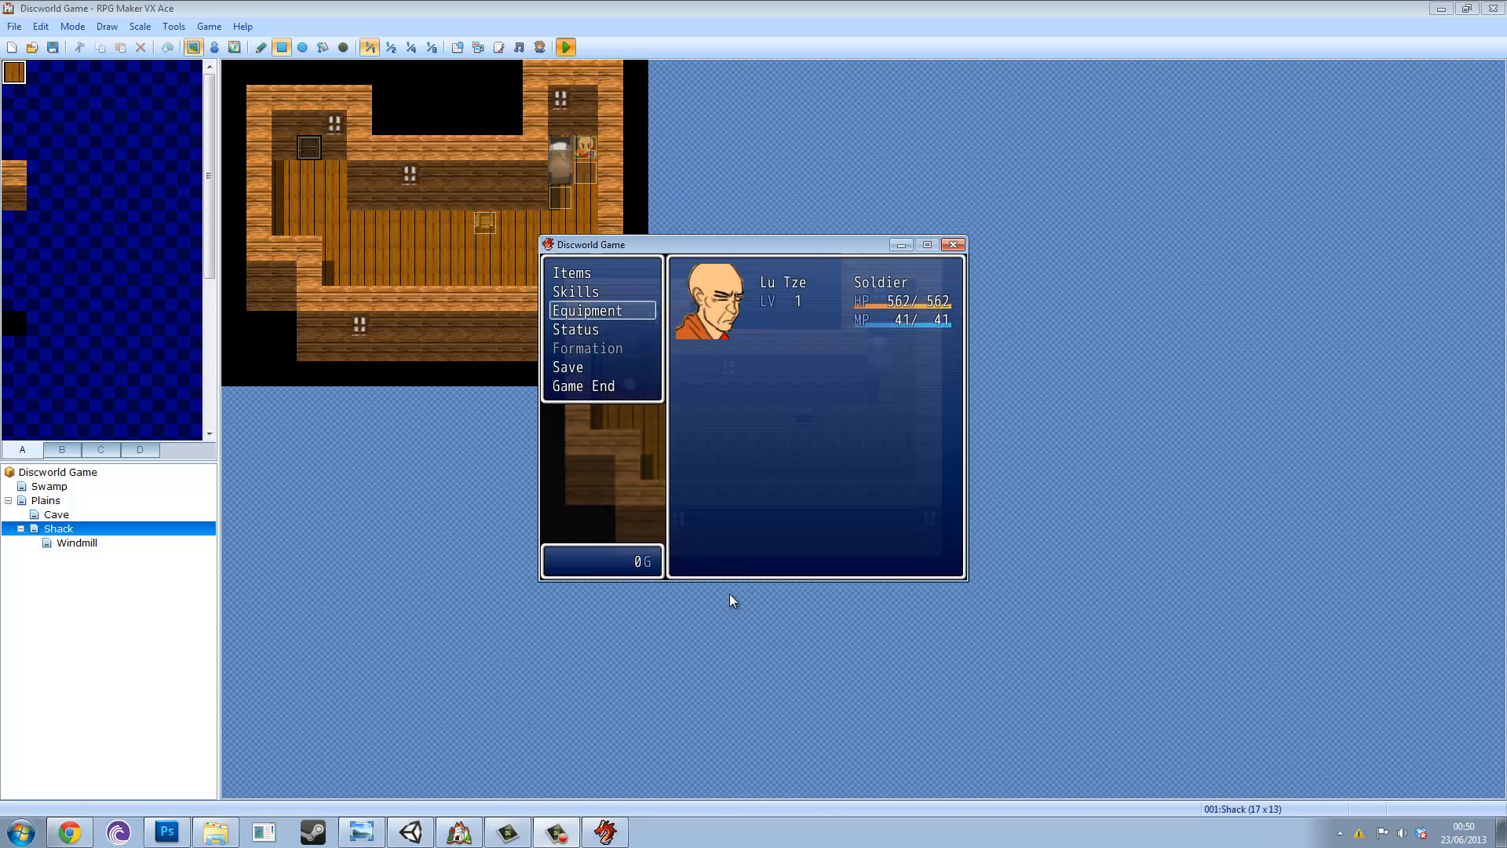
pyautogui.click(573, 271)
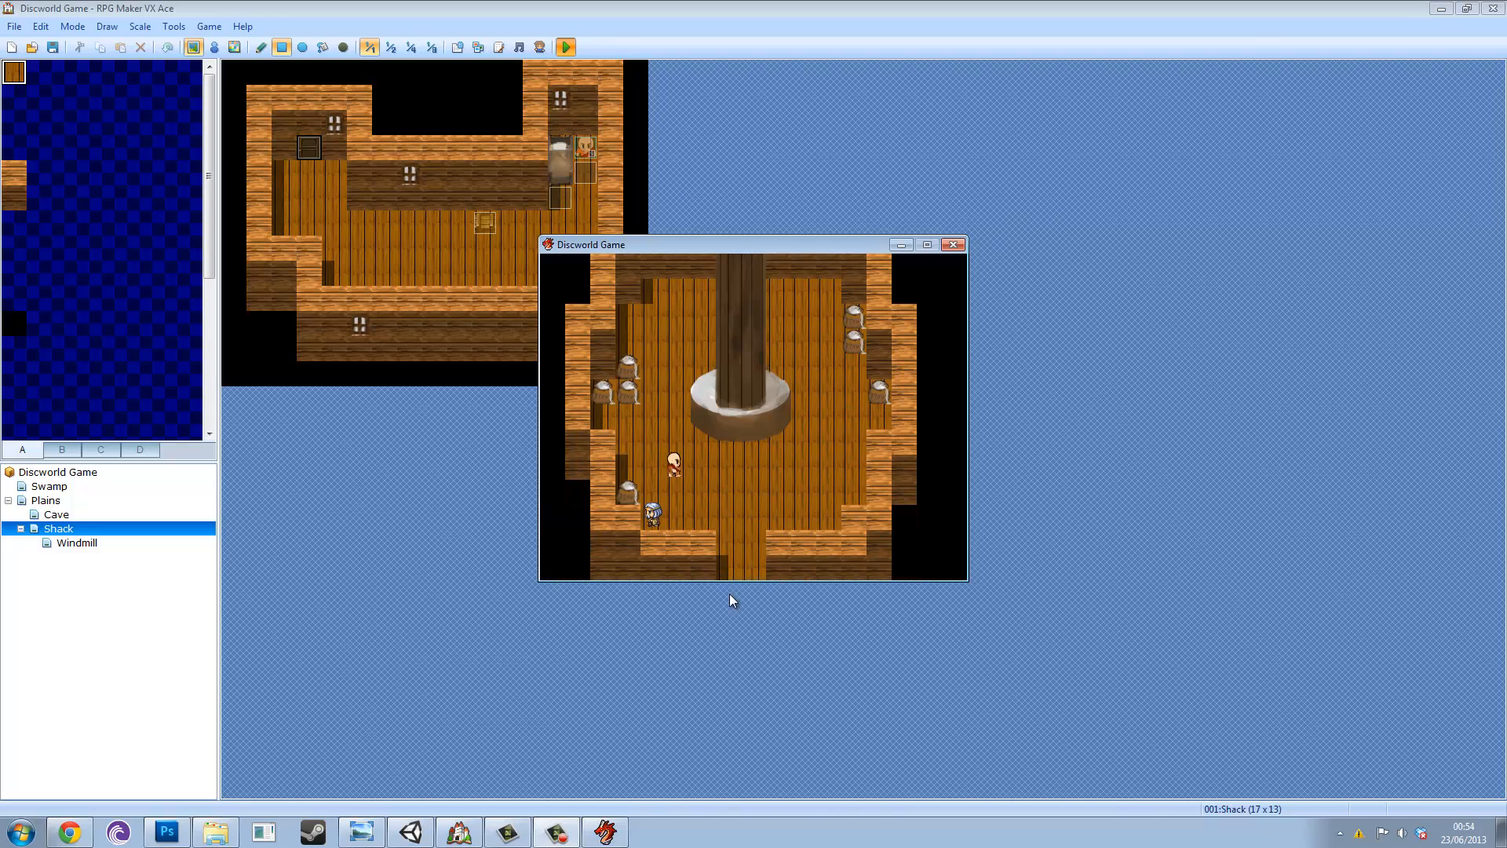
# Move the title-screen cursor down from New Game toward Continue.
pyautogui.press('Down')
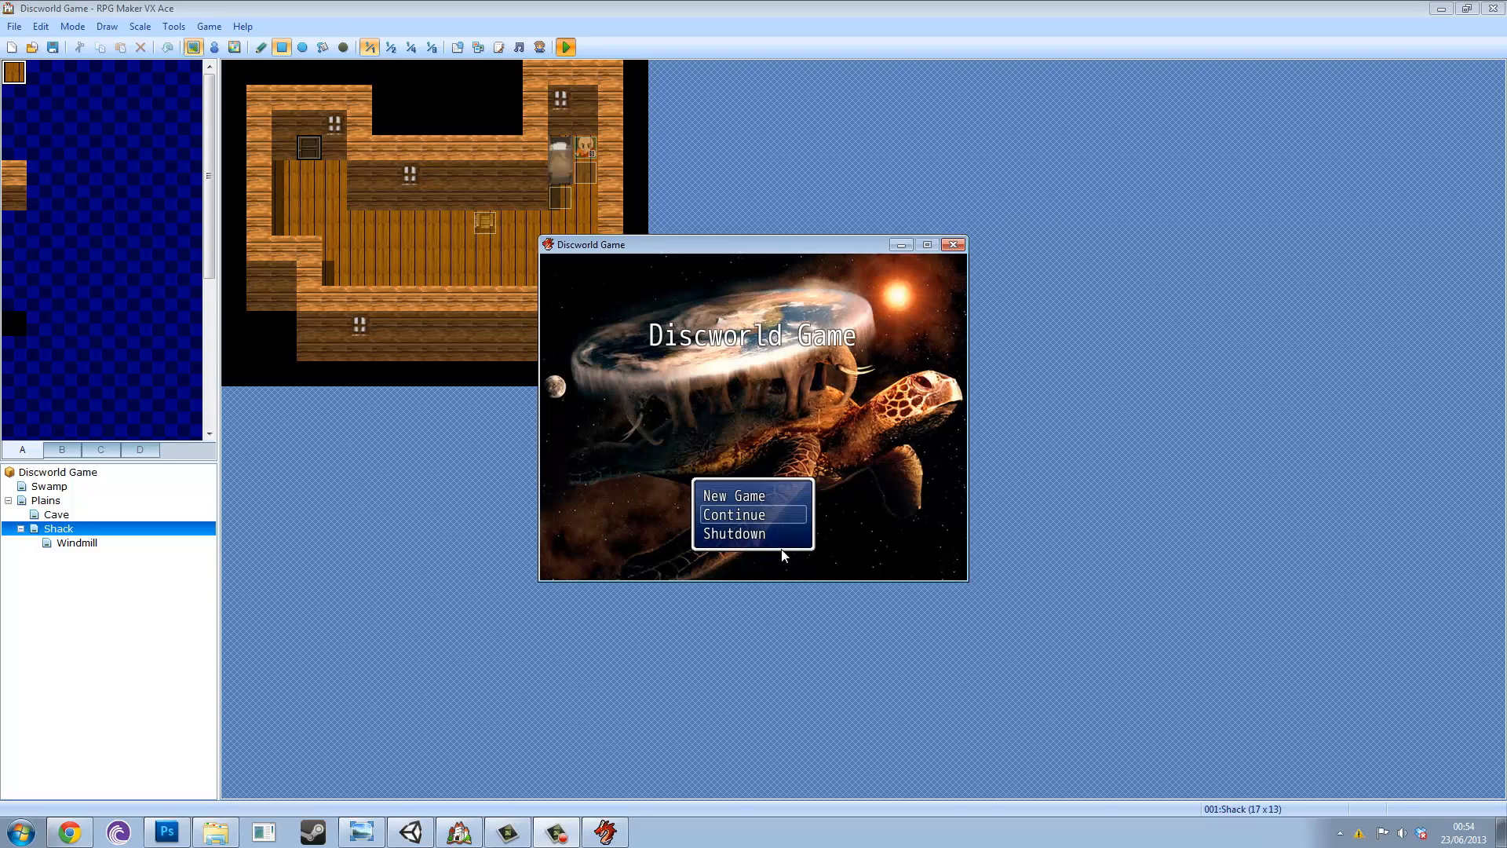
pyautogui.moveTo(726, 637)
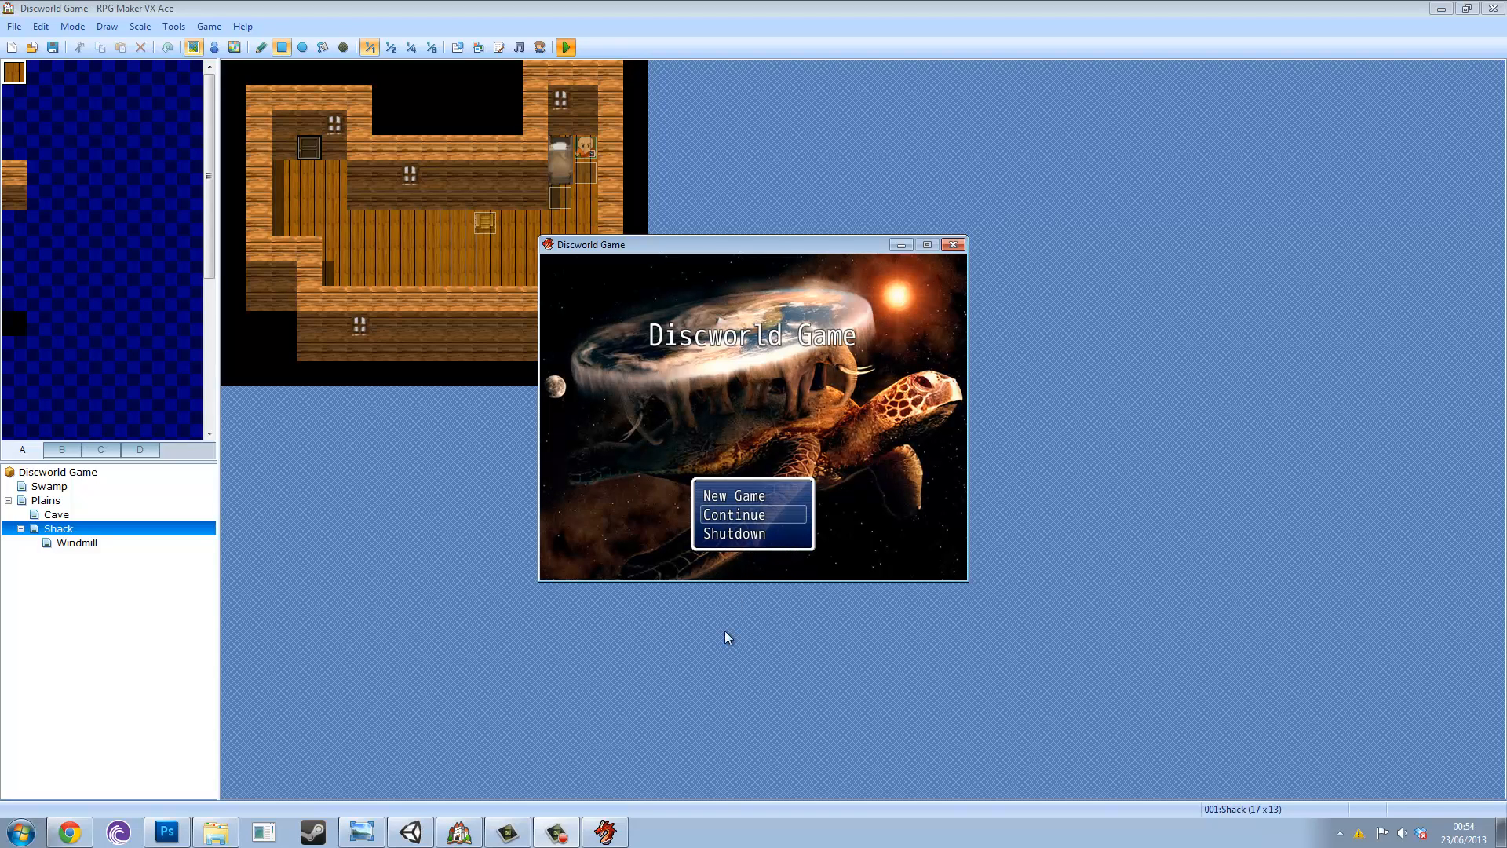